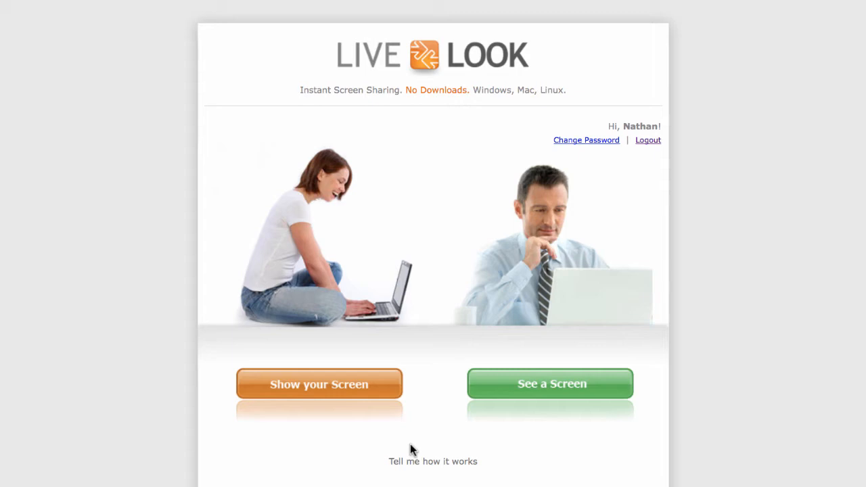
{"action": "left_click", "coordinate": [319, 383]}
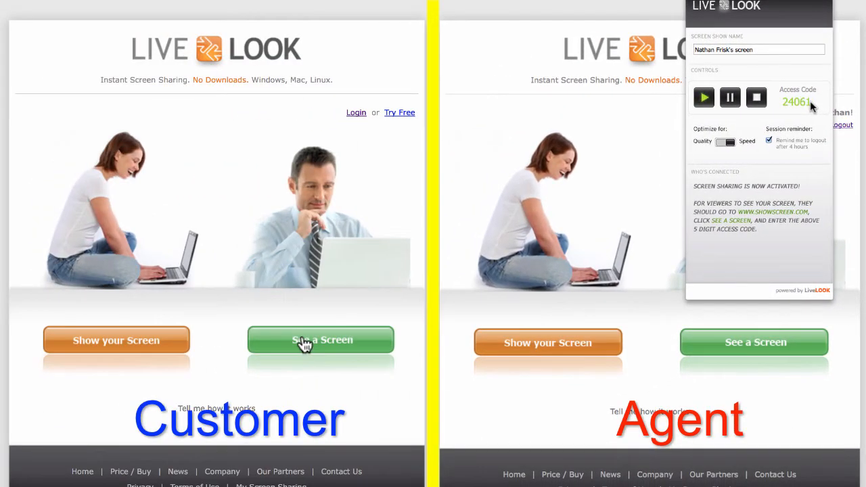
{"action": "left_click", "coordinate": [320, 340]}
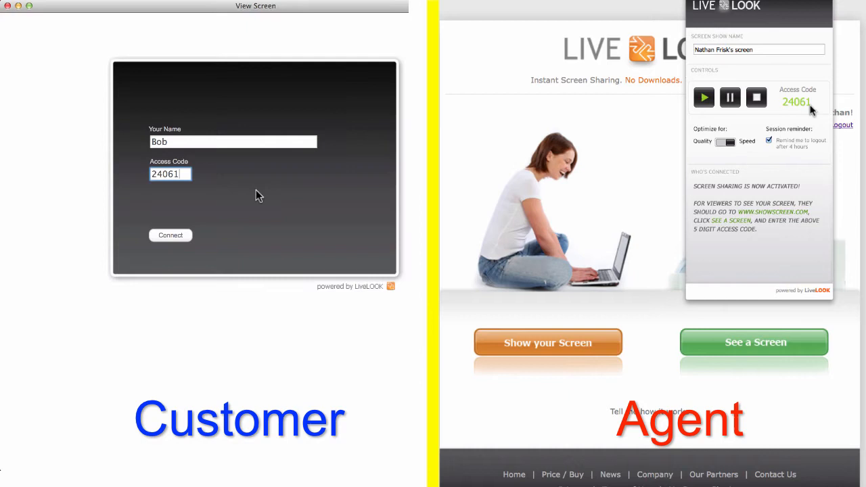
{"action": "left_click", "coordinate": [183, 174]}
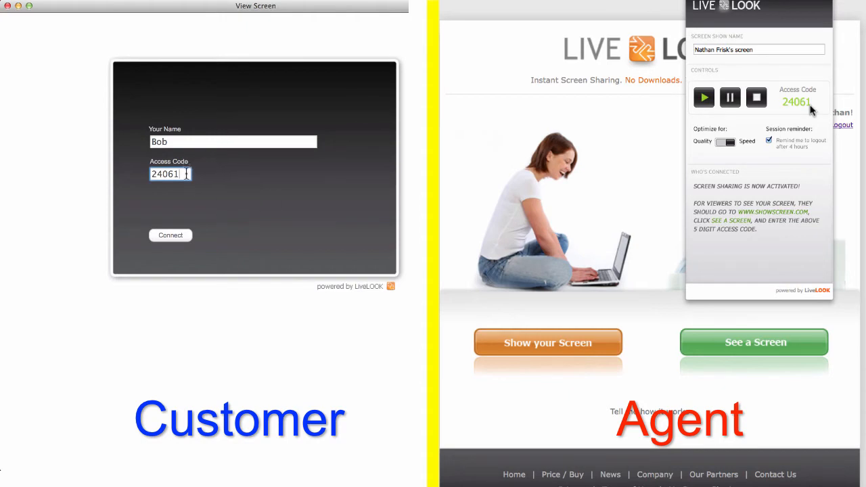
{"action": "left_click", "coordinate": [171, 235]}
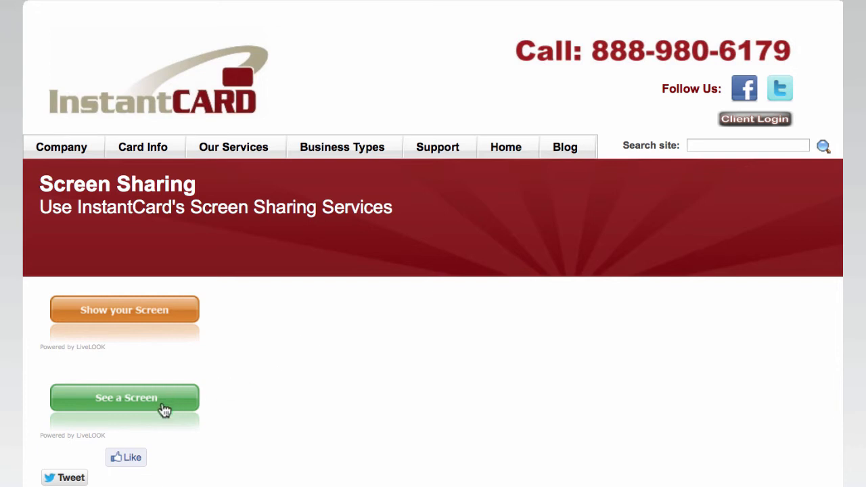
Launch the LiveLOOK See a Screen button on InstantCard's Screen Sharing page.
{"action": "left_click", "coordinate": [125, 398]}
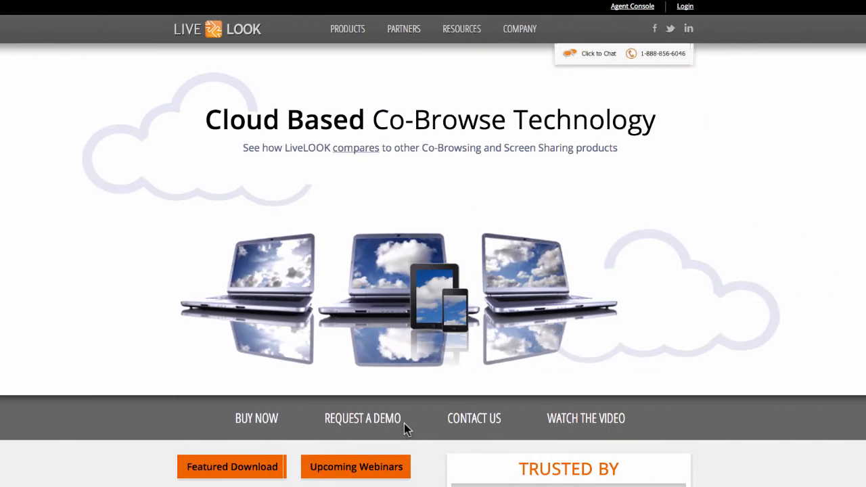
{"action": "mouse_move", "coordinate": [381, 426]}
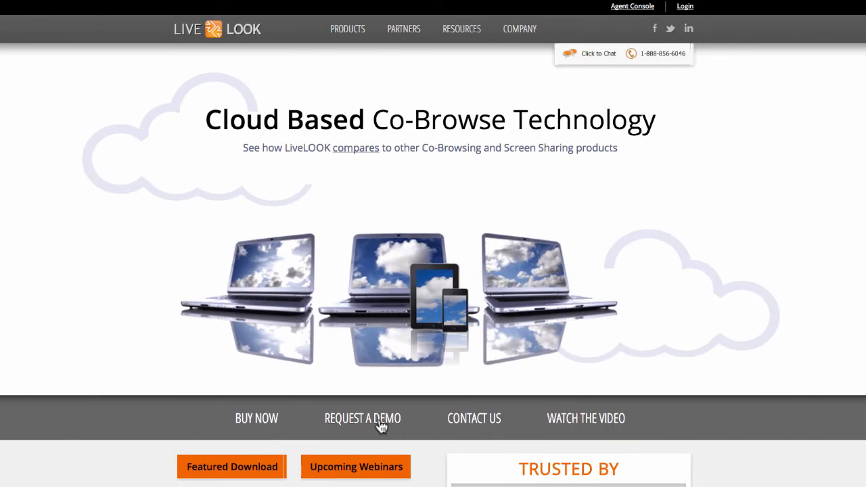